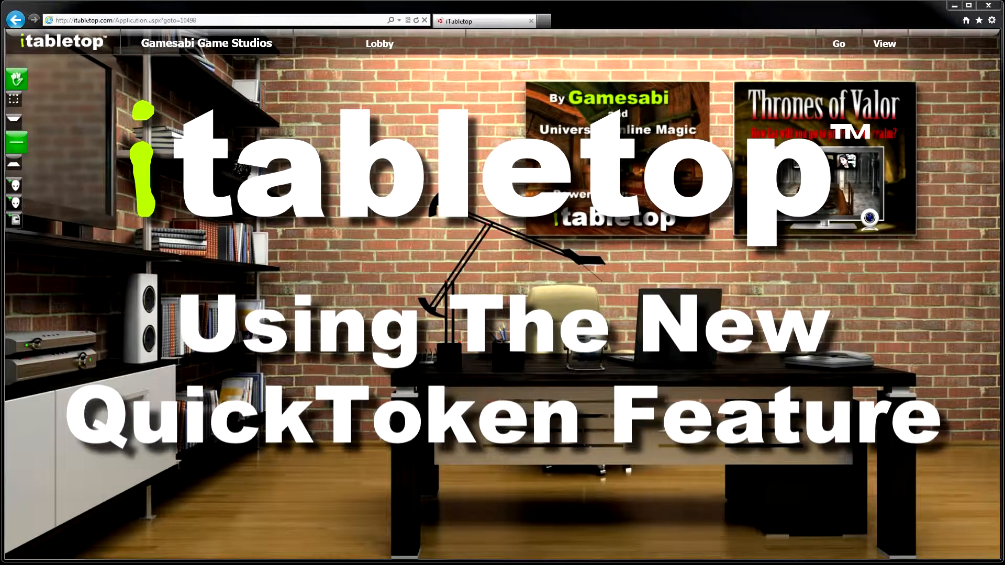
mouse_move(839, 251)
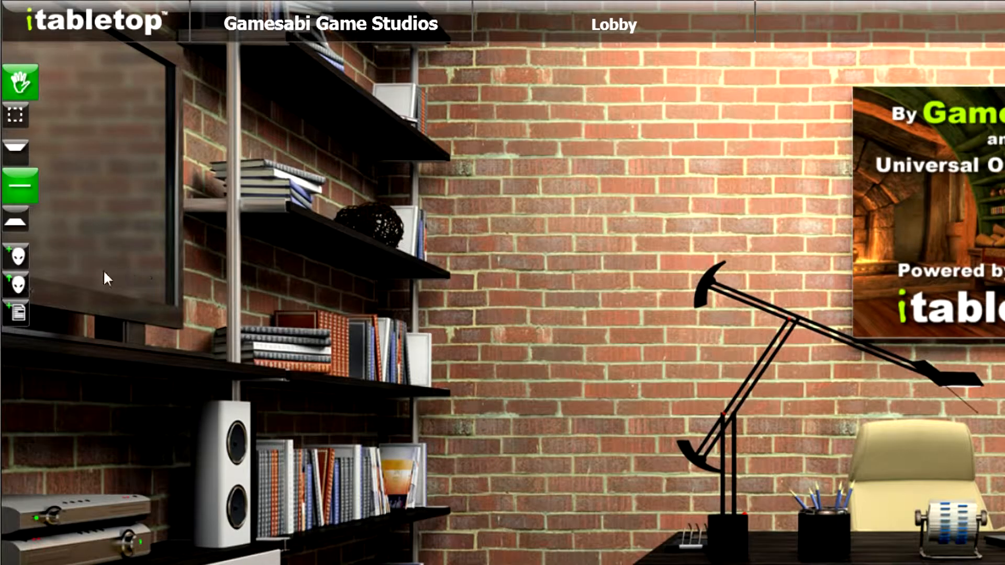
mouse_move(18, 286)
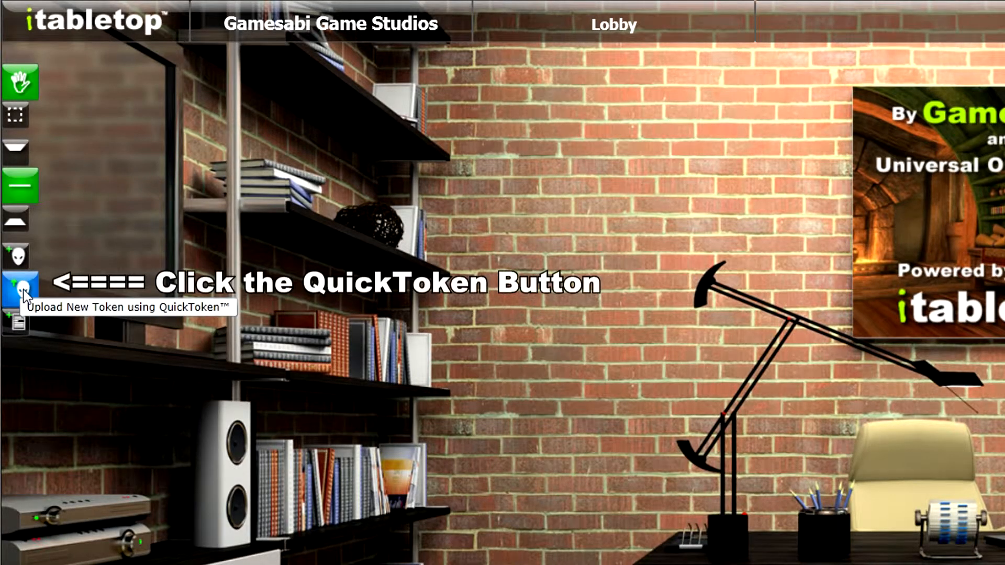
- Launch QuickToken from the left toolbar to open the file picker on QT Test
left_click(17, 285)
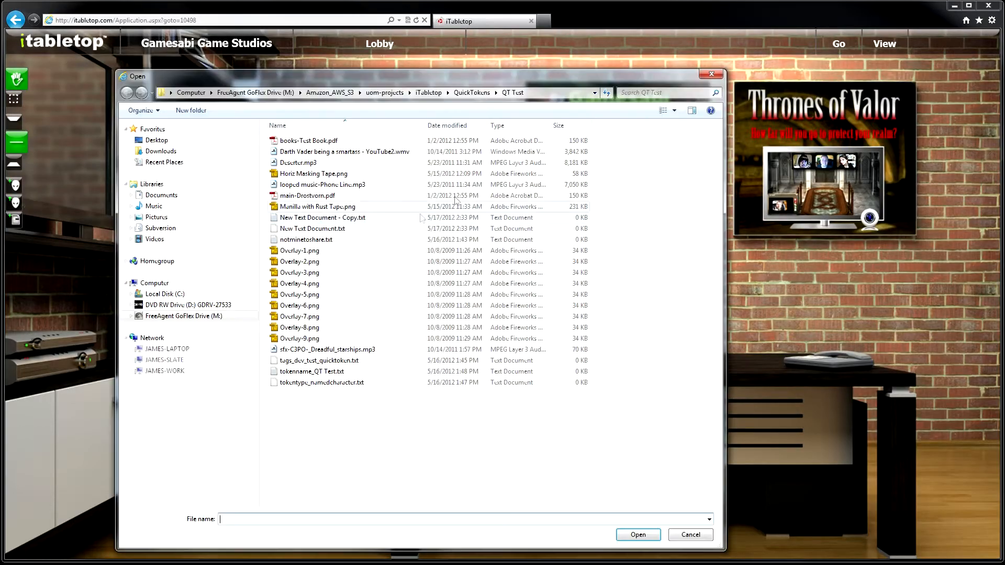
mouse_move(462, 196)
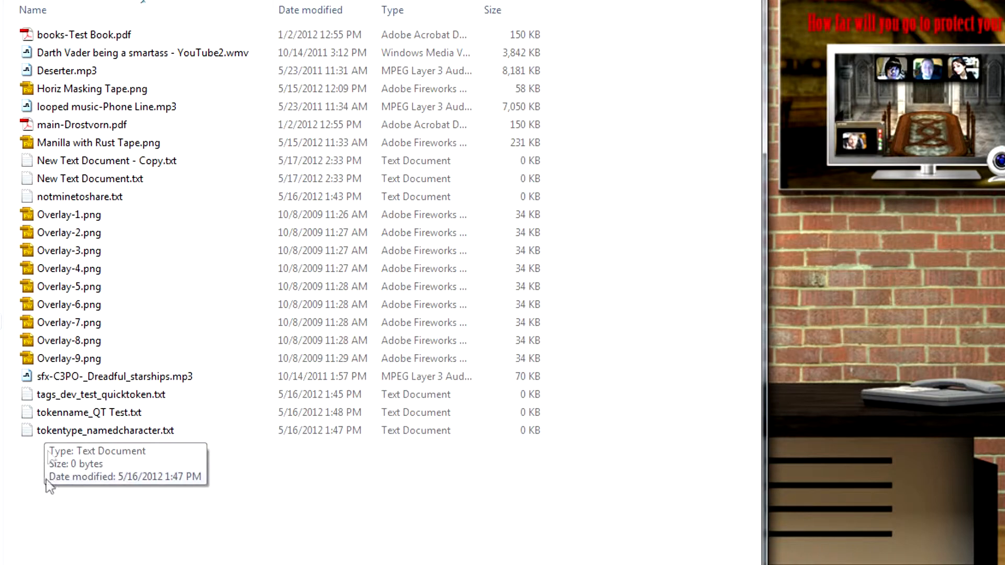
mouse_move(169, 538)
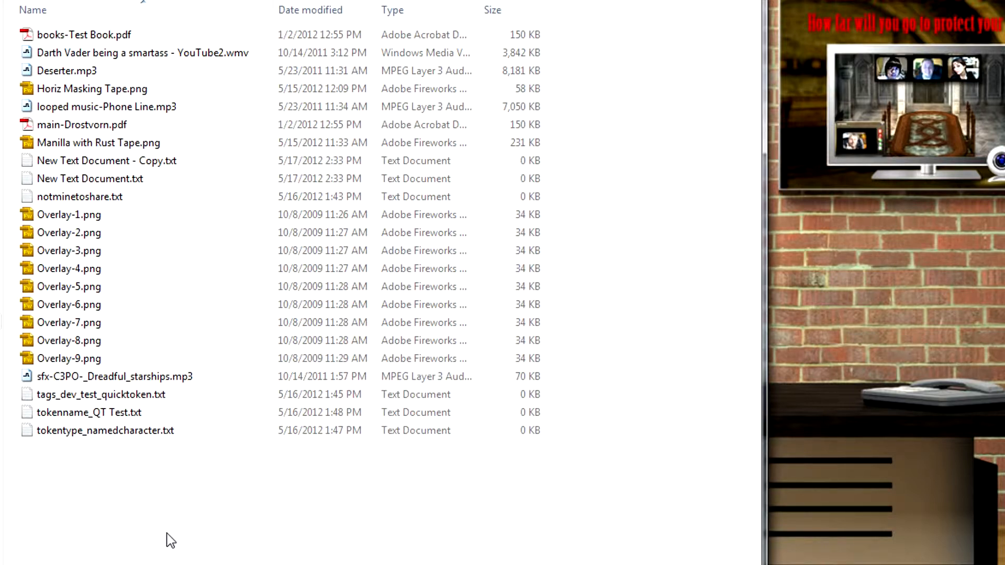
mouse_move(94, 538)
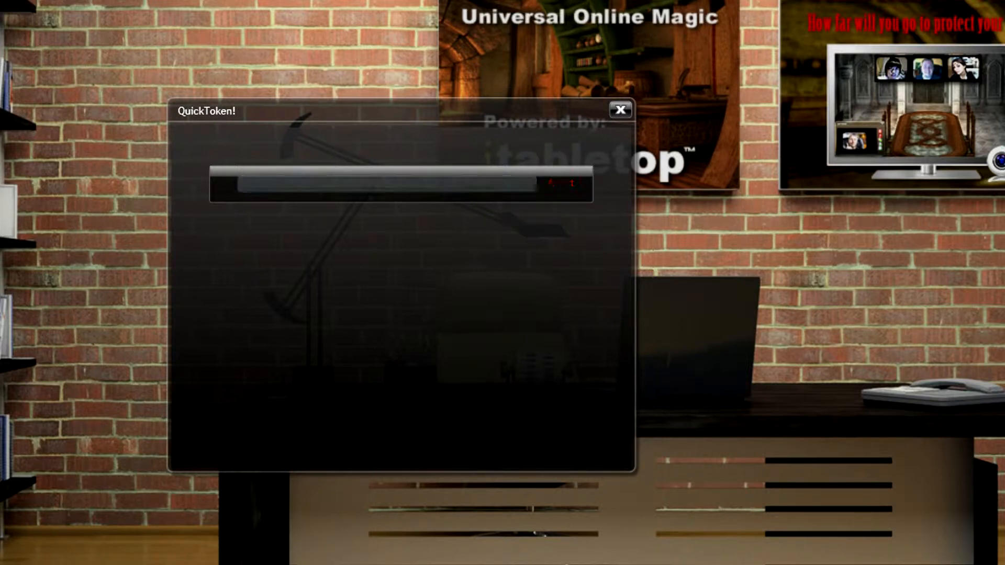
- Close the finished upload window, leaving the 'qt test' token on the lobby wall
left_click(619, 111)
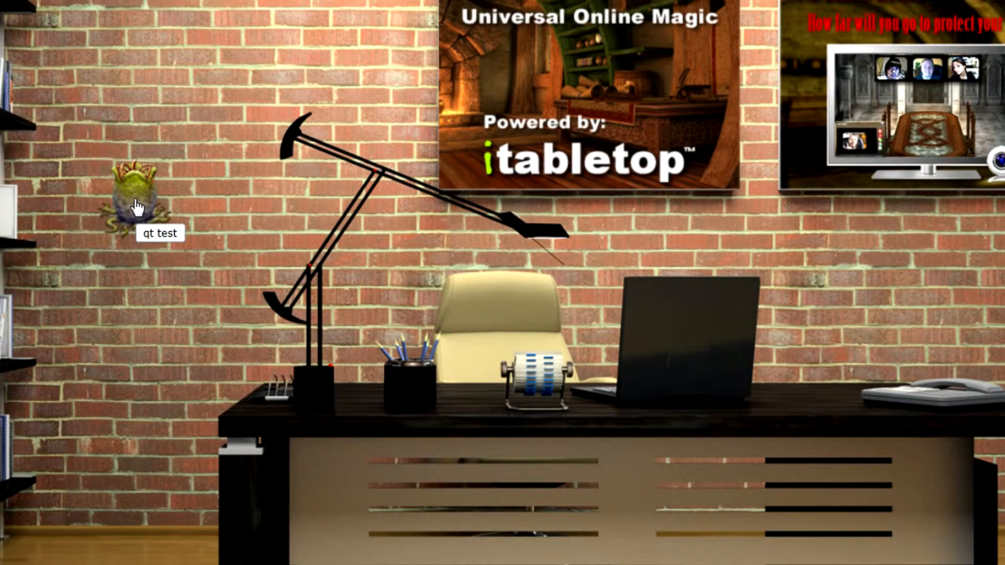
- Open the 'qt test' token's panel to view its status images
left_click(136, 204)
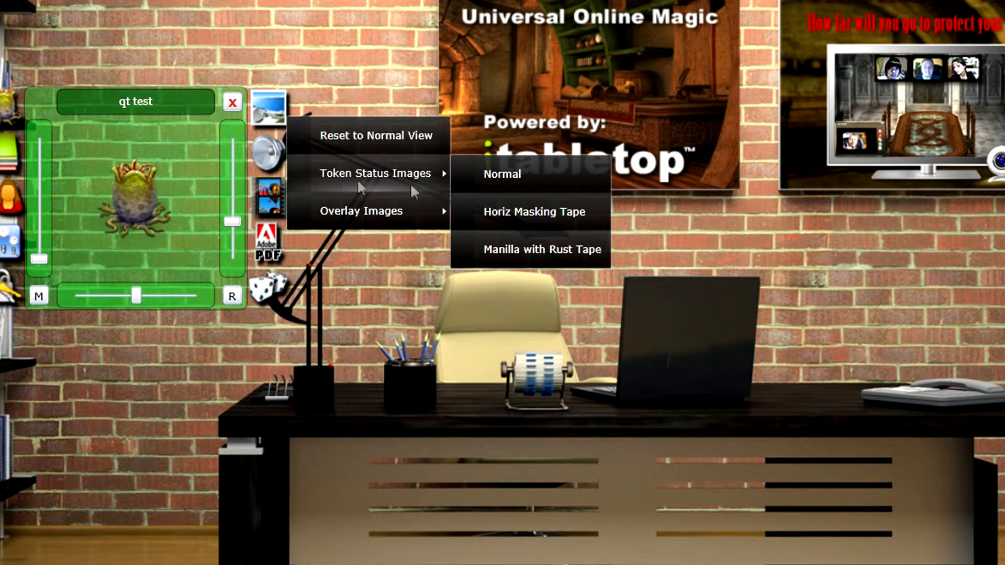
mouse_move(516, 229)
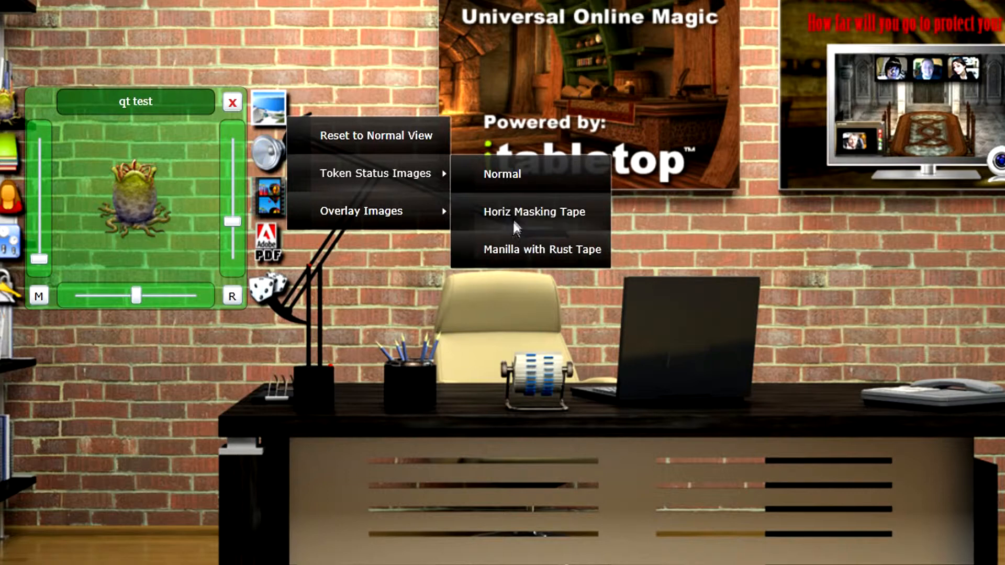
- Apply the Horiz Masking Tape status image and add a number overlay
left_click(534, 211)
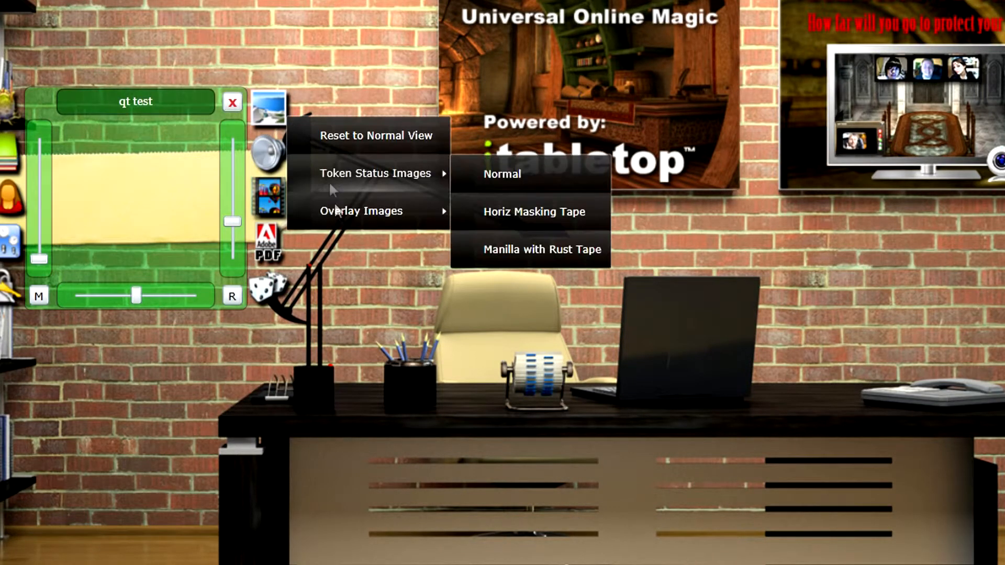
left_click(501, 173)
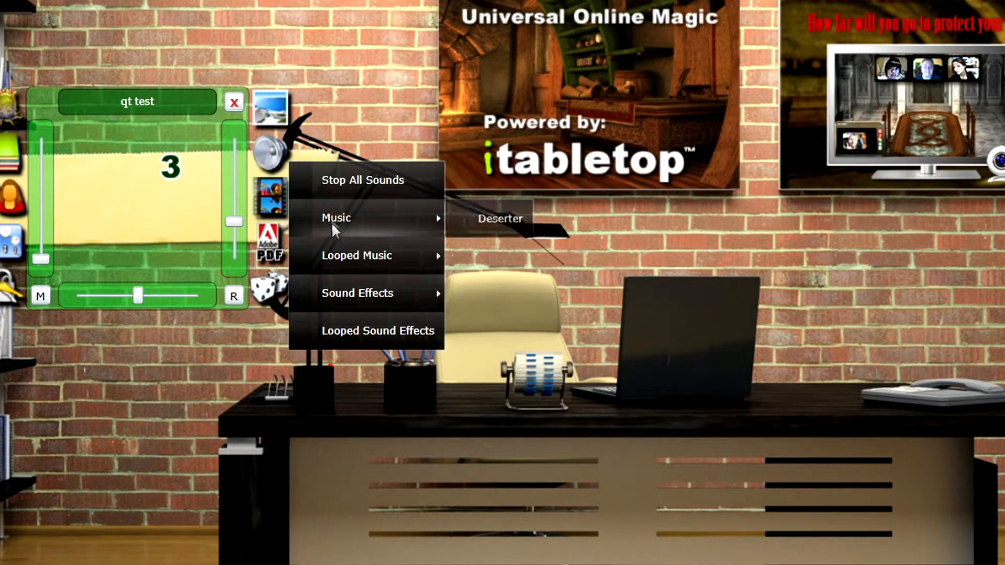
mouse_move(500, 219)
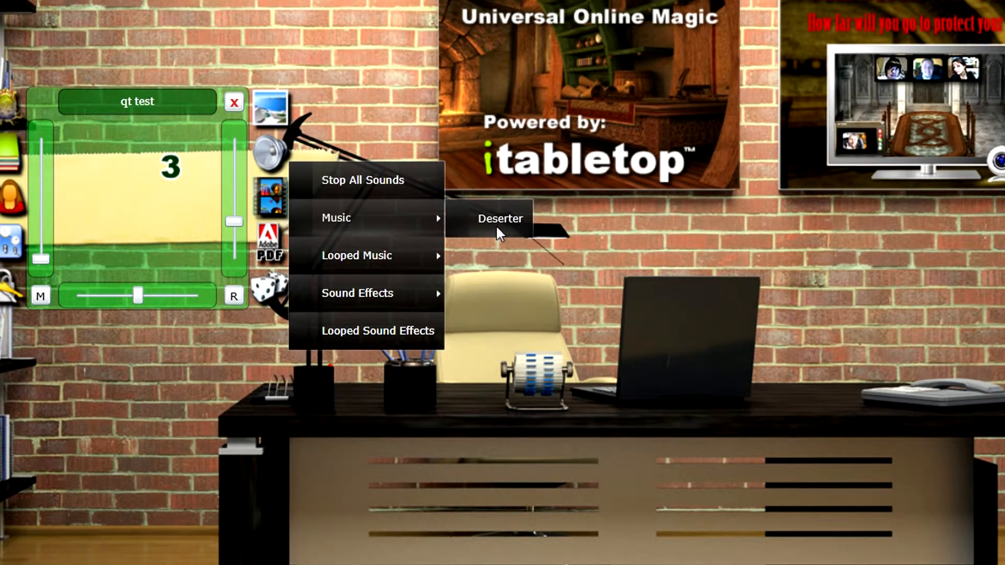
mouse_move(357, 255)
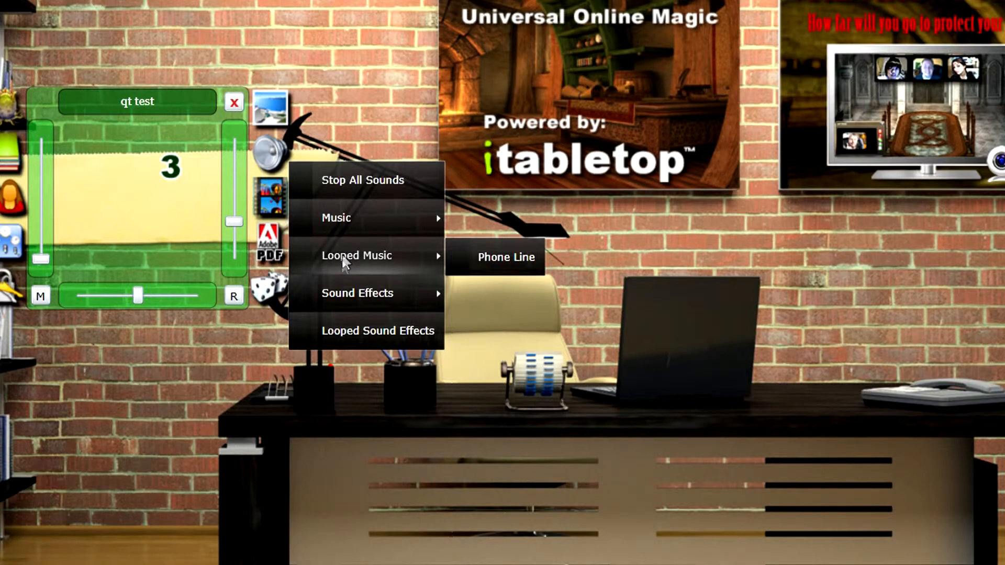
mouse_move(357, 294)
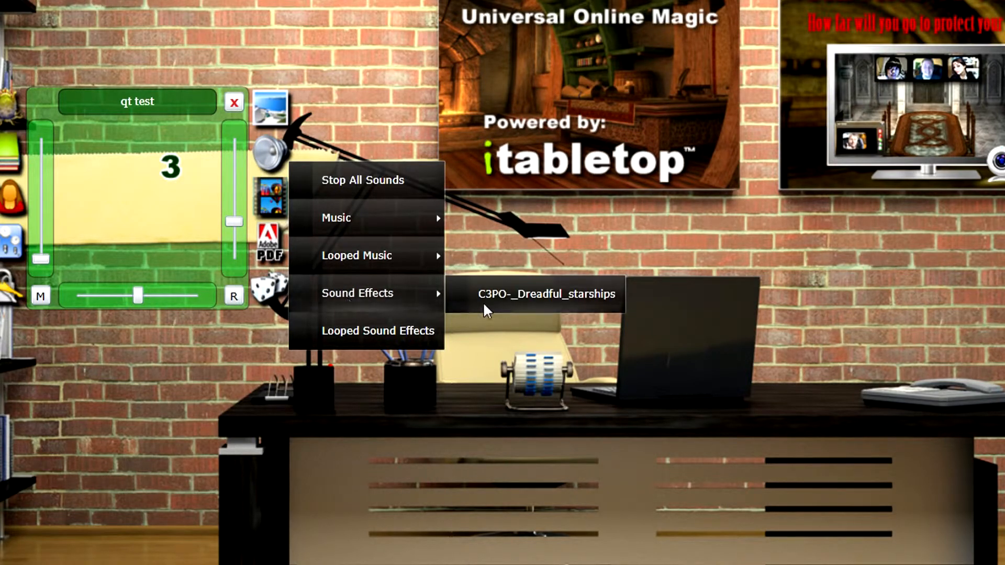
- Play the C3PO-_Dreadful_starships sound effect from the token's Sound Effects
left_click(544, 294)
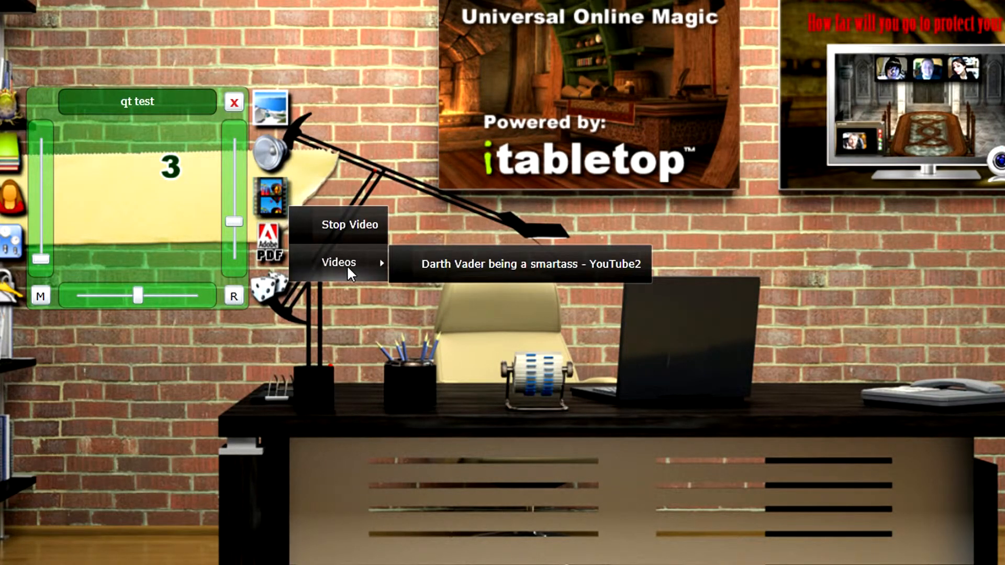
- Show the token's PDF categories: Character Sheets, Adventures, Books and General PDFs
left_click(270, 242)
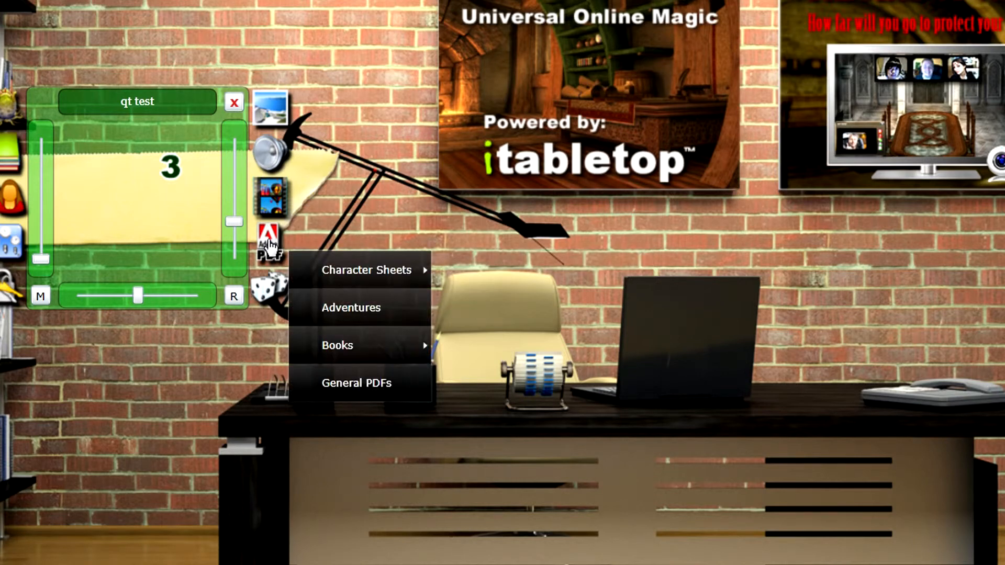
mouse_move(365, 269)
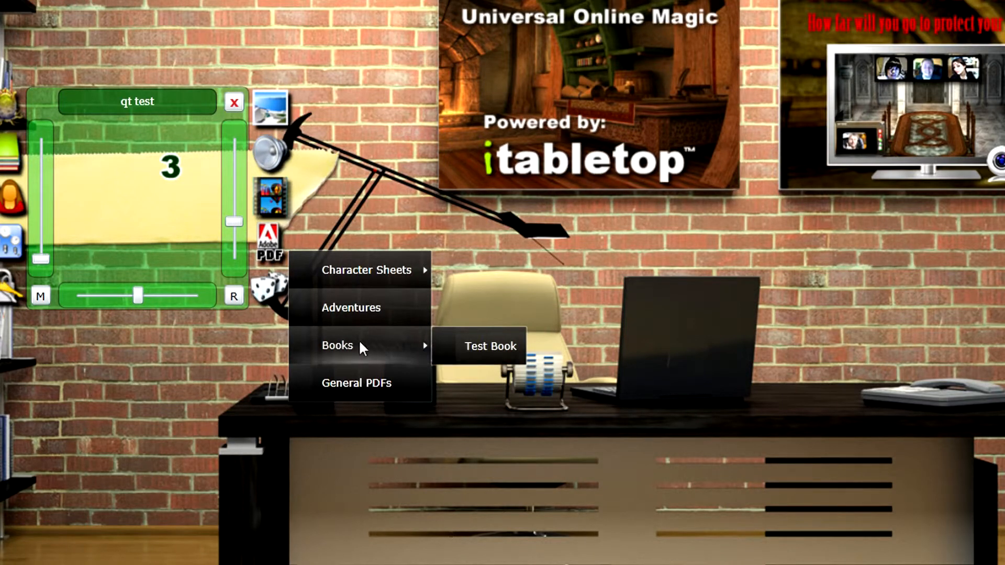
mouse_move(160, 218)
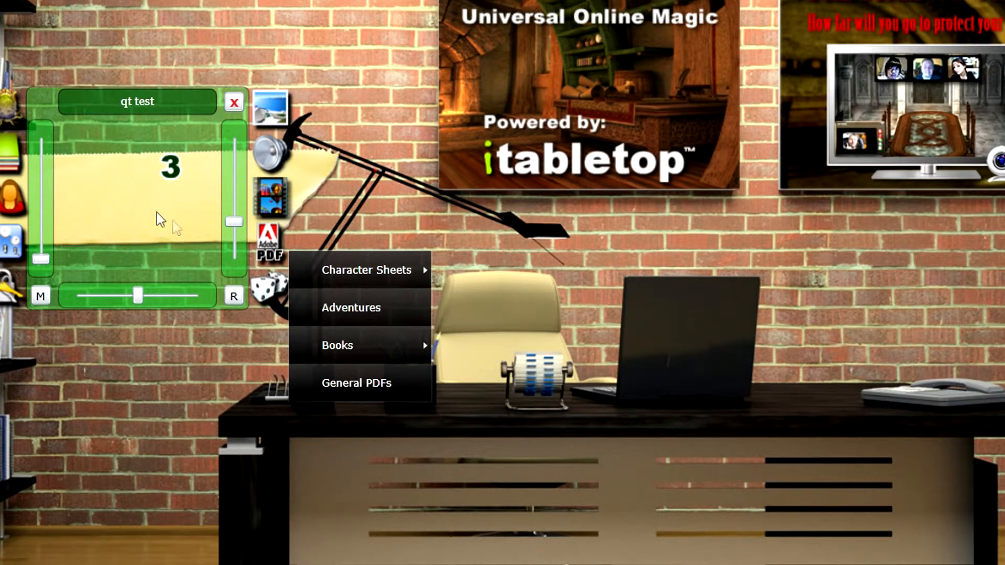
mouse_move(147, 207)
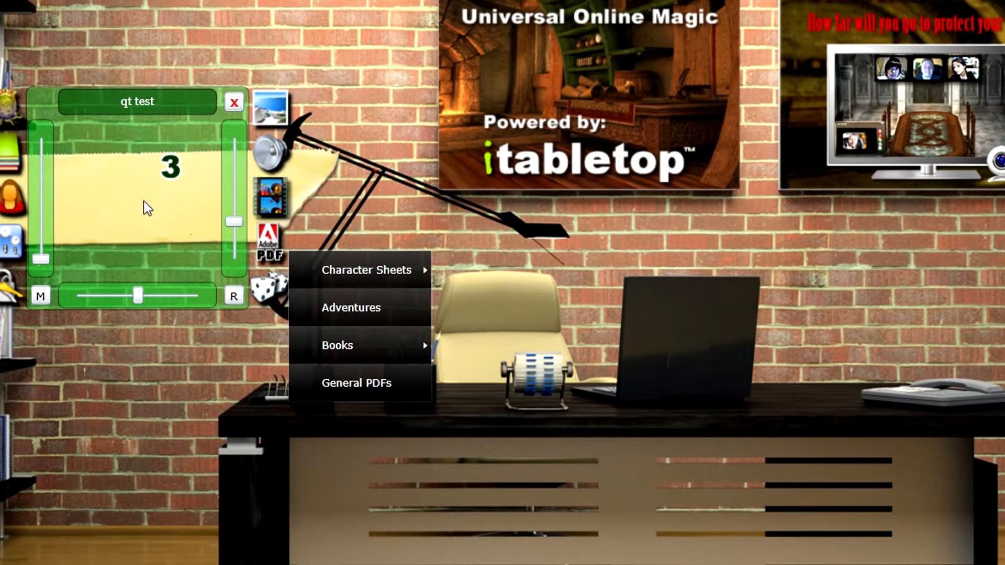
mouse_move(186, 58)
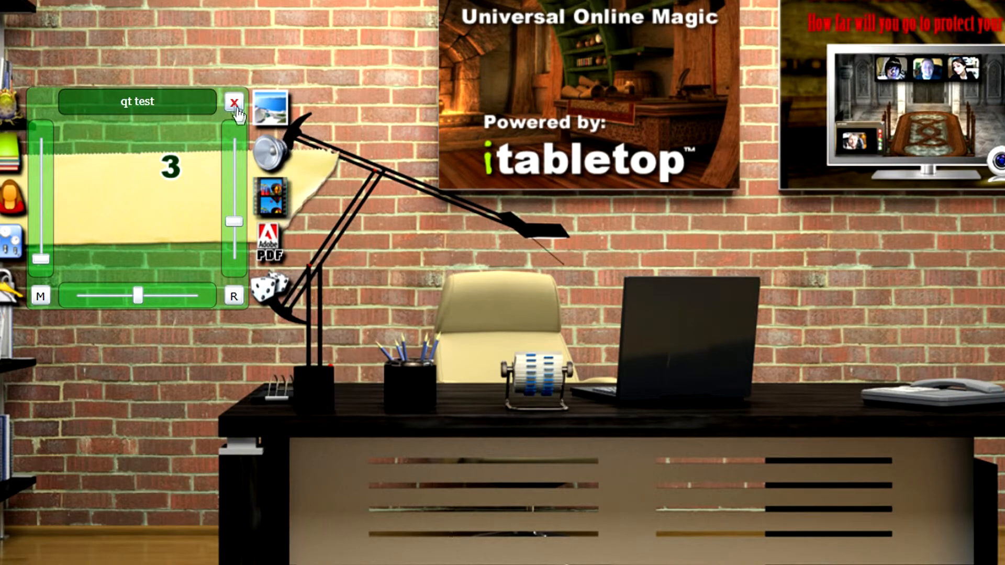
mouse_move(236, 105)
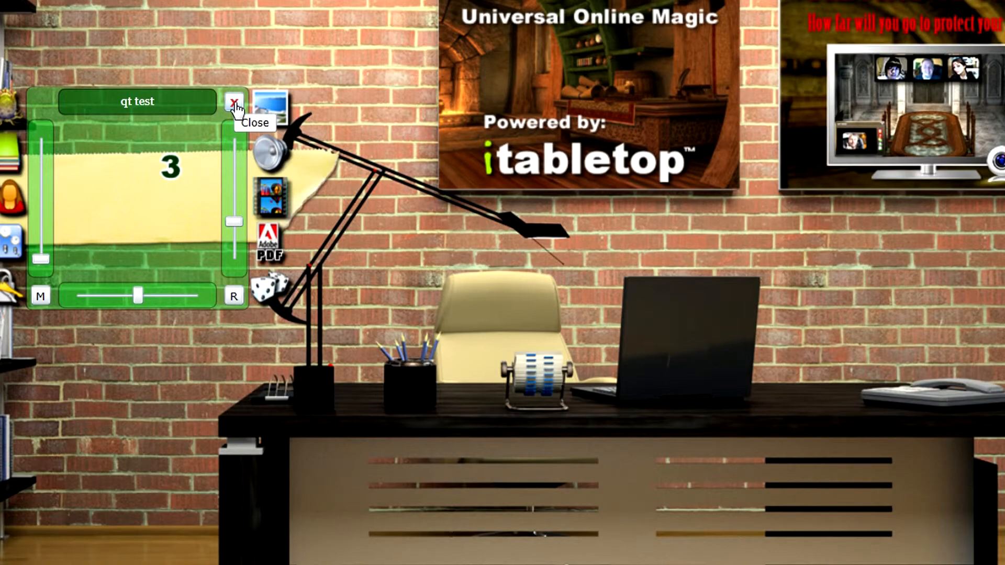